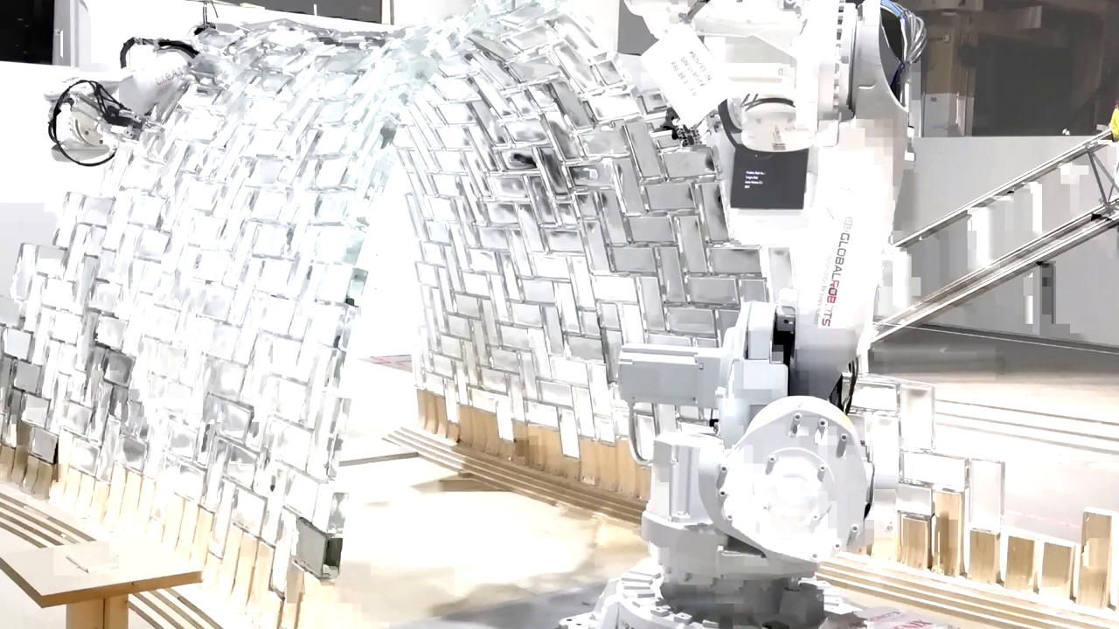
mouse_move(595, 194)
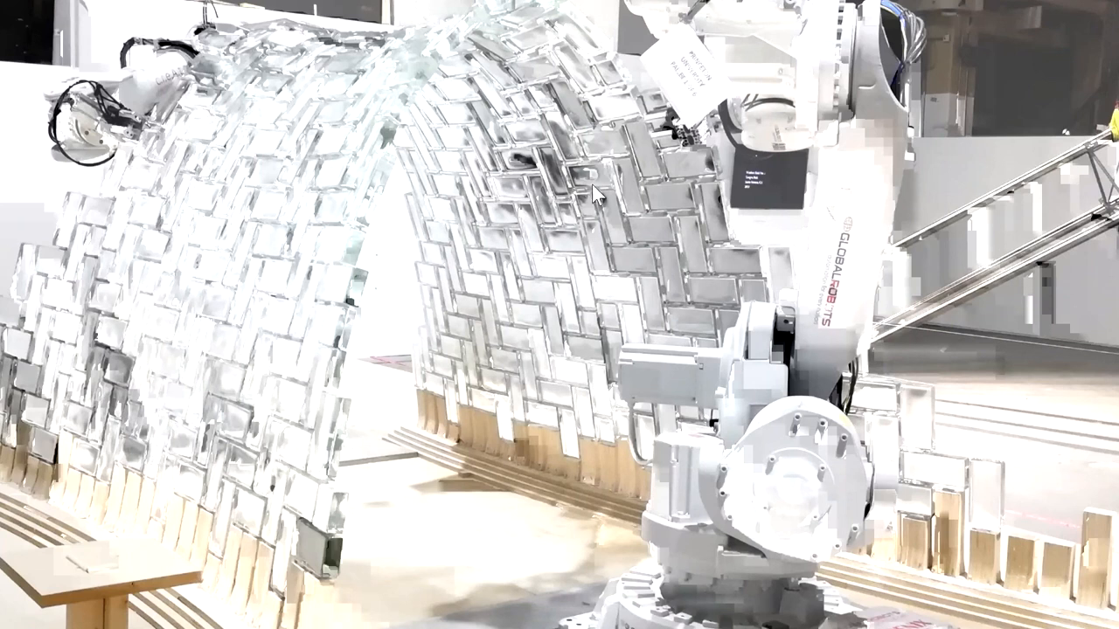